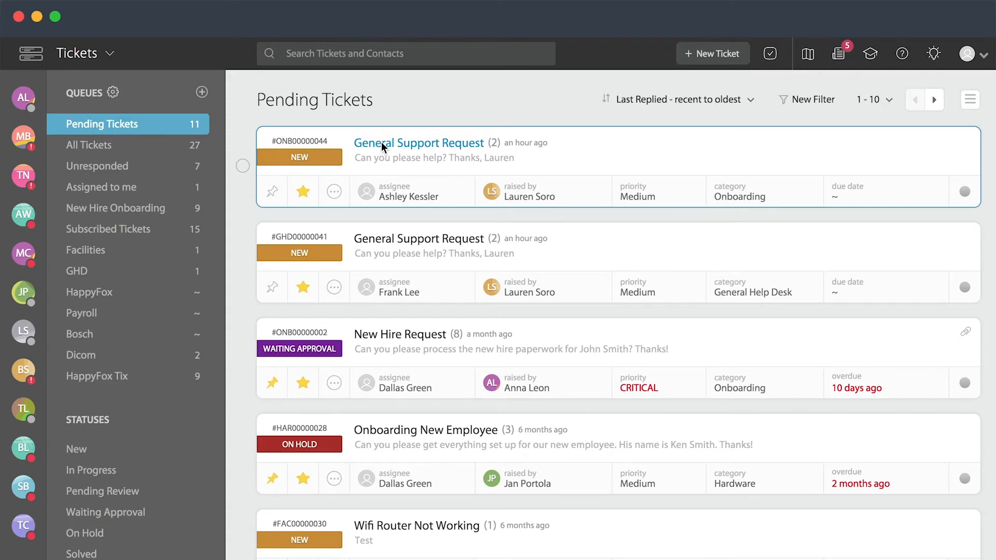
{"action": "left_click", "coordinate": [419, 142]}
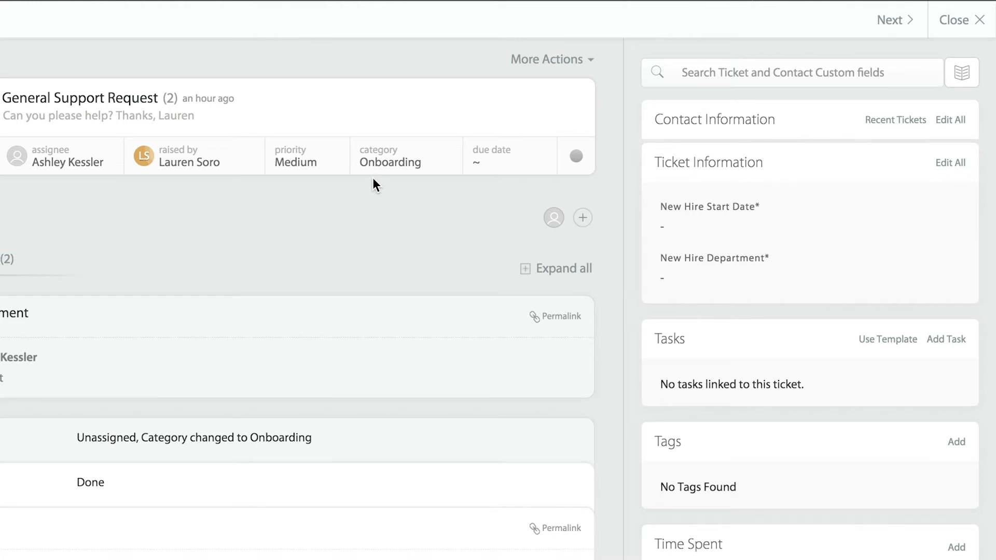
Step: Apply the Pre-Onboarding Checklist task template, adding six tasks like Assign IT Equipment
{"action": "left_click", "coordinate": [887, 339]}
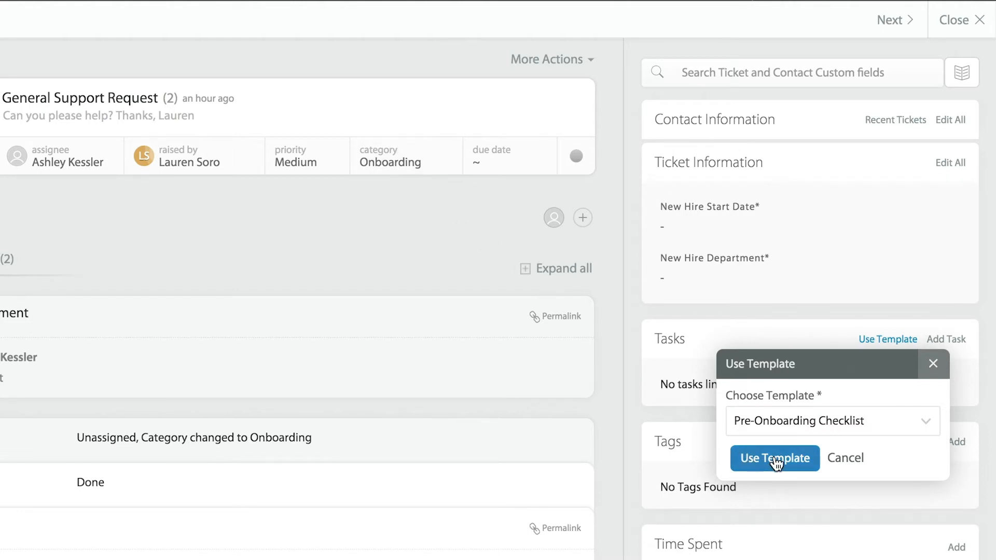
{"action": "left_click", "coordinate": [774, 458]}
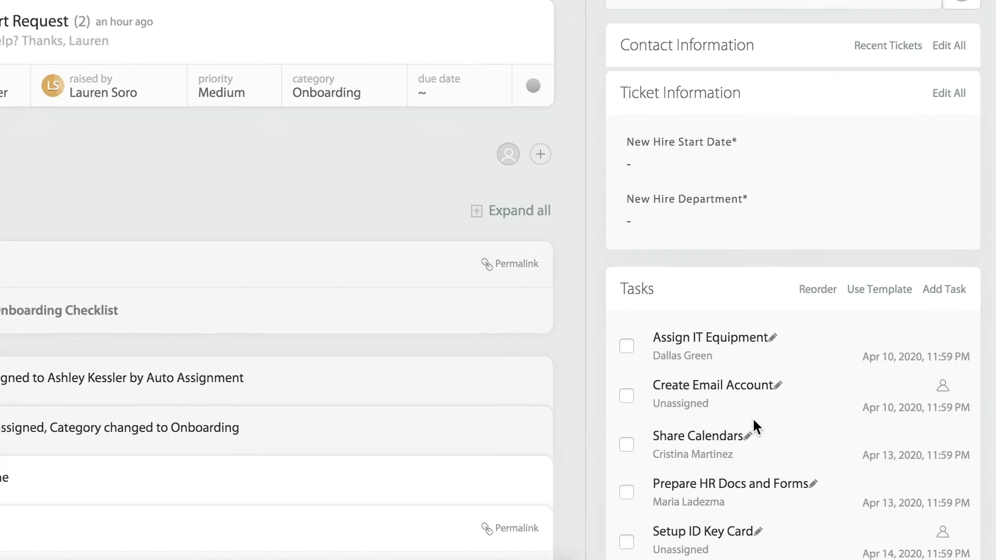
{"action": "scroll", "scroll_direction": "down", "scroll_amount": 3}
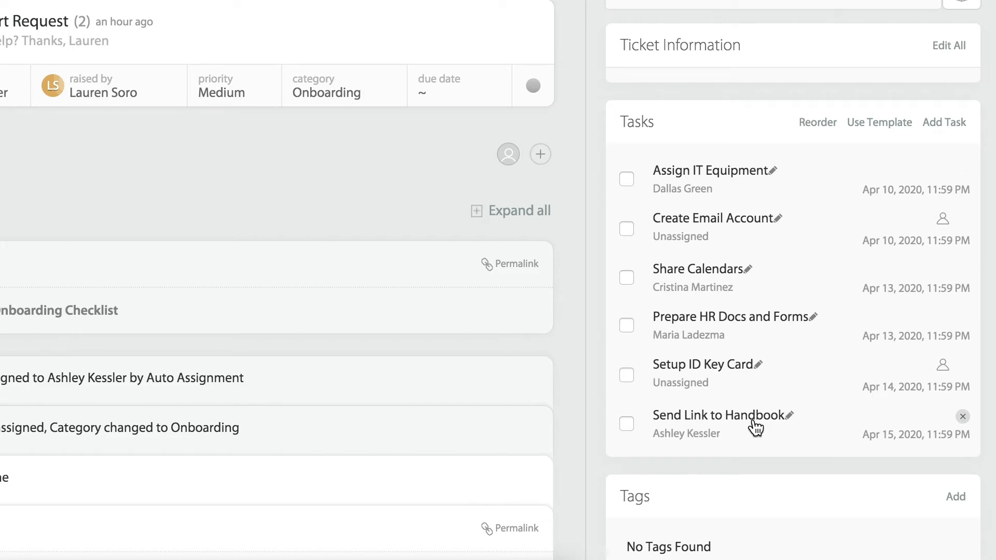
{"action": "mouse_move", "coordinate": [681, 196]}
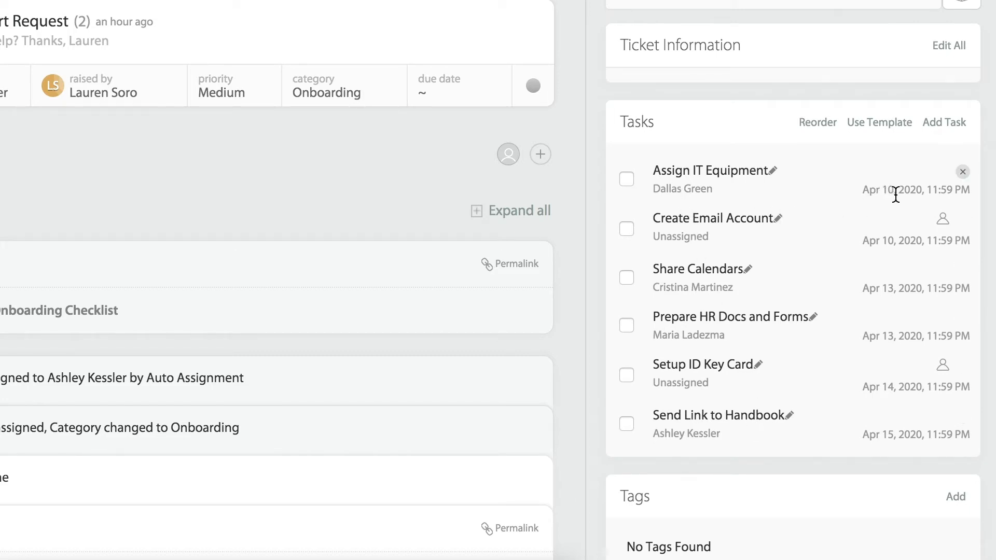
{"action": "mouse_move", "coordinate": [859, 248]}
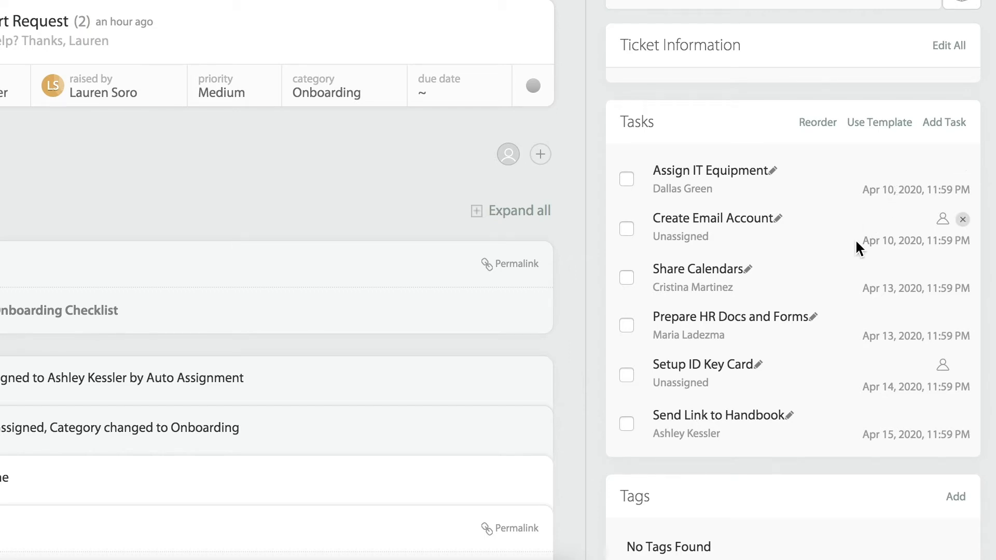
{"action": "mouse_move", "coordinate": [914, 182]}
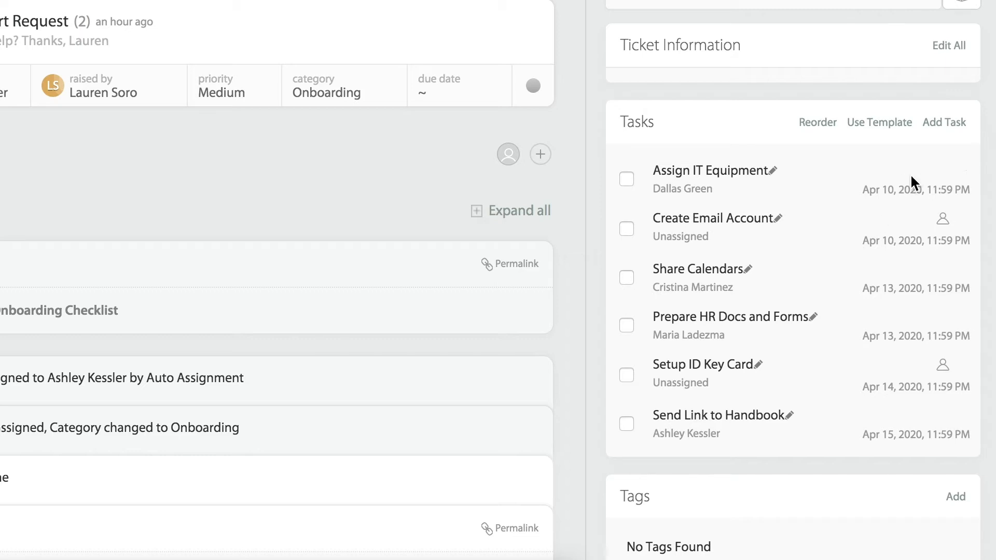
{"action": "left_click", "coordinate": [943, 122]}
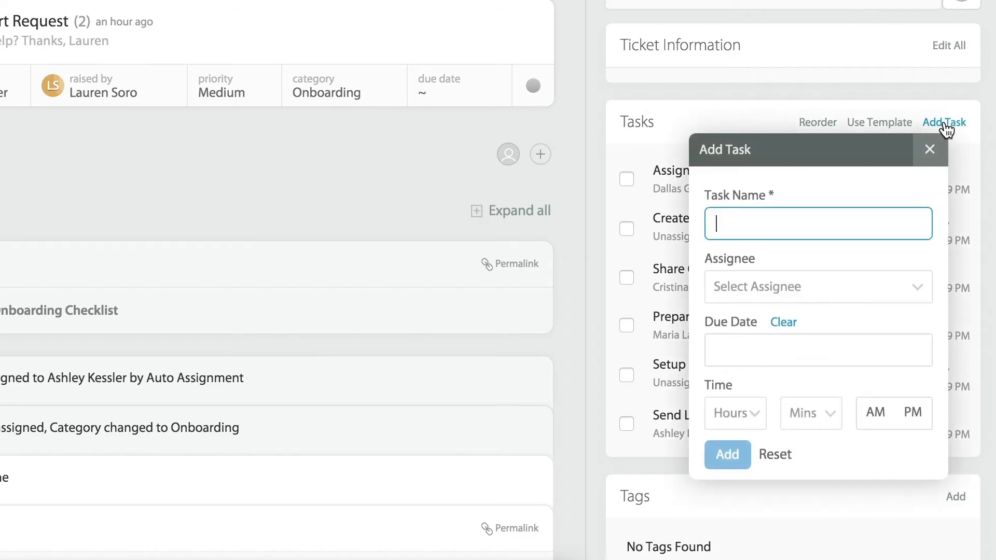
{"action": "left_click", "coordinate": [817, 286]}
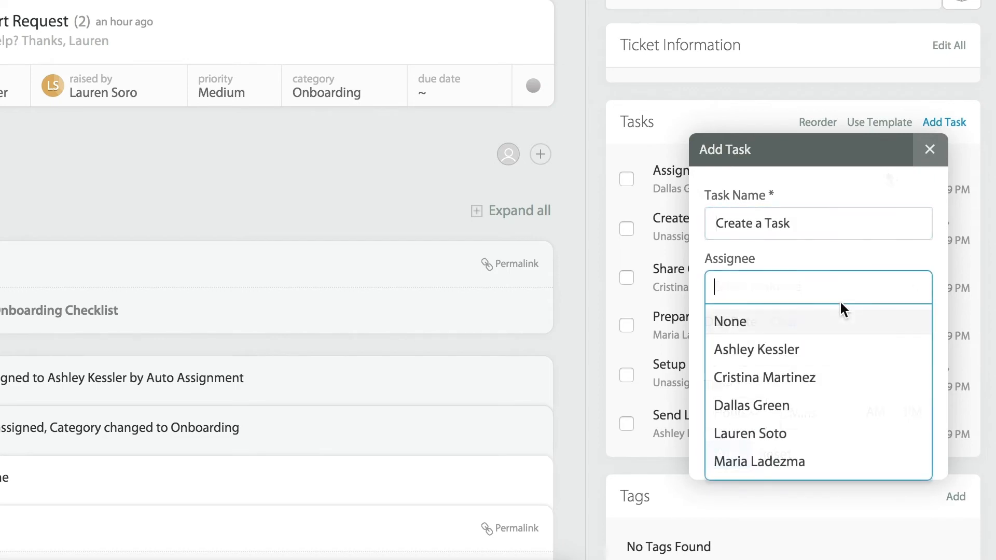
{"action": "left_click", "coordinate": [749, 434]}
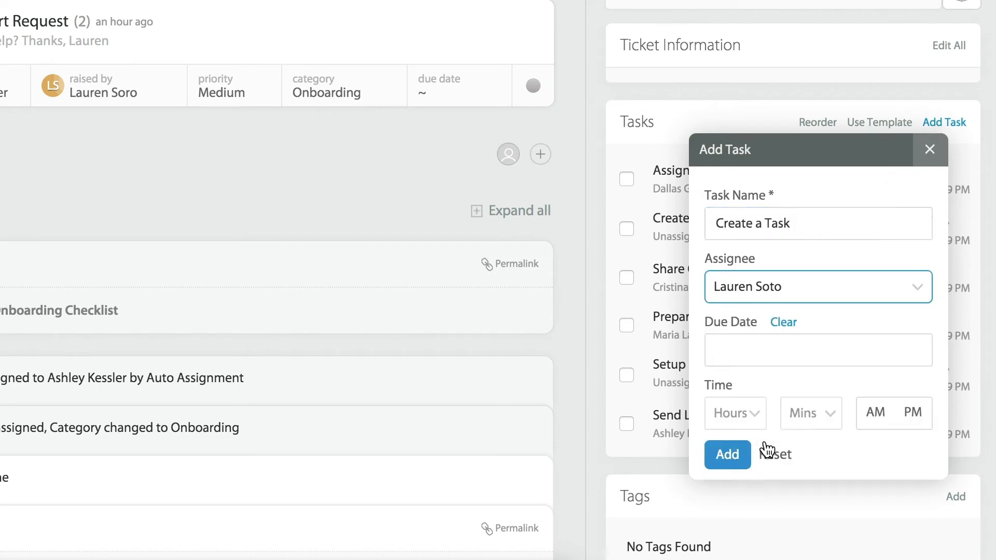
{"action": "left_click", "coordinate": [818, 350]}
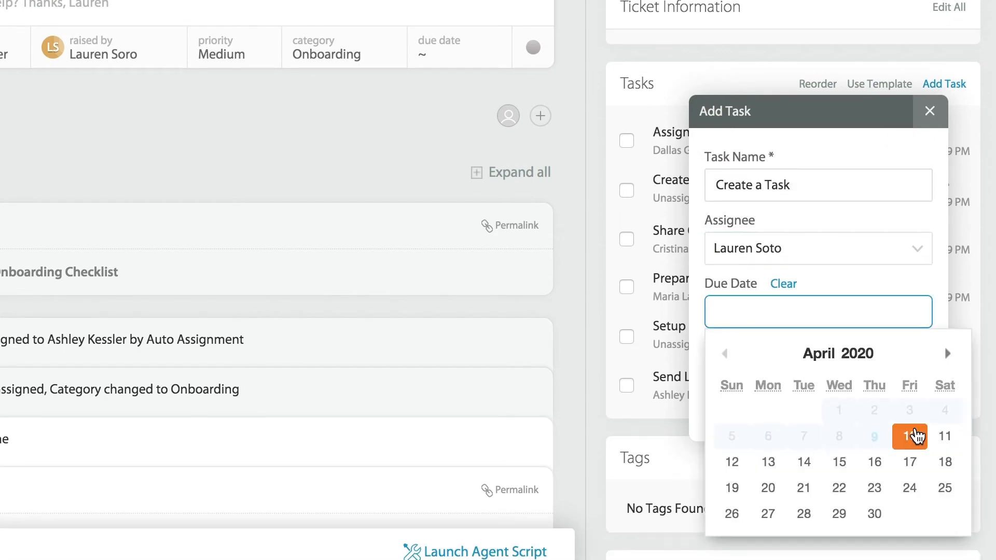
{"action": "left_click", "coordinate": [909, 436]}
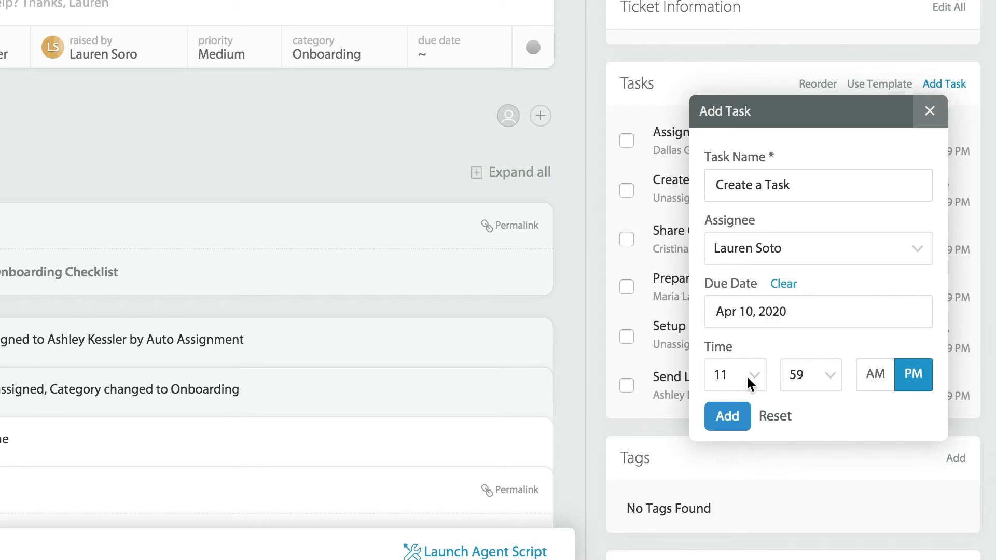
{"action": "left_click", "coordinate": [733, 374]}
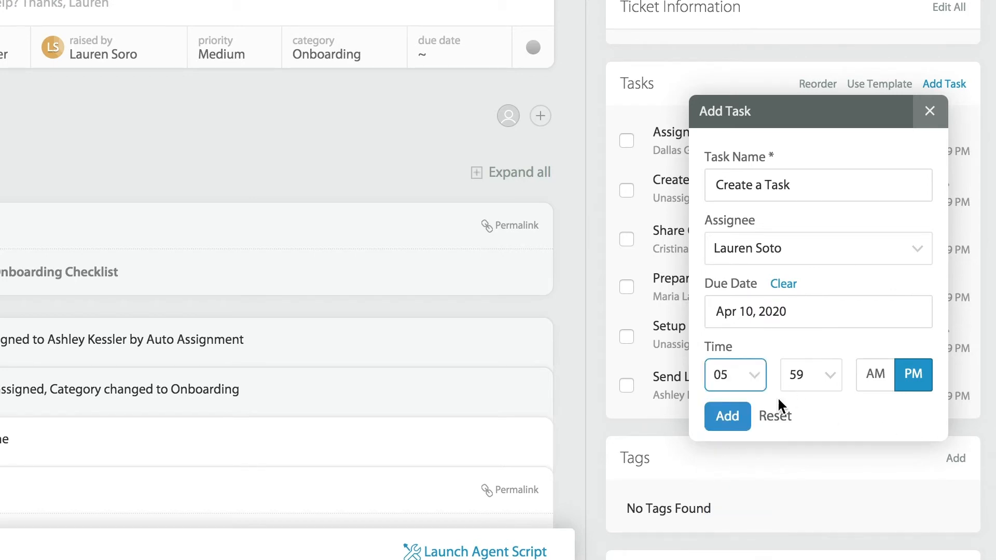
{"action": "left_click", "coordinate": [811, 375]}
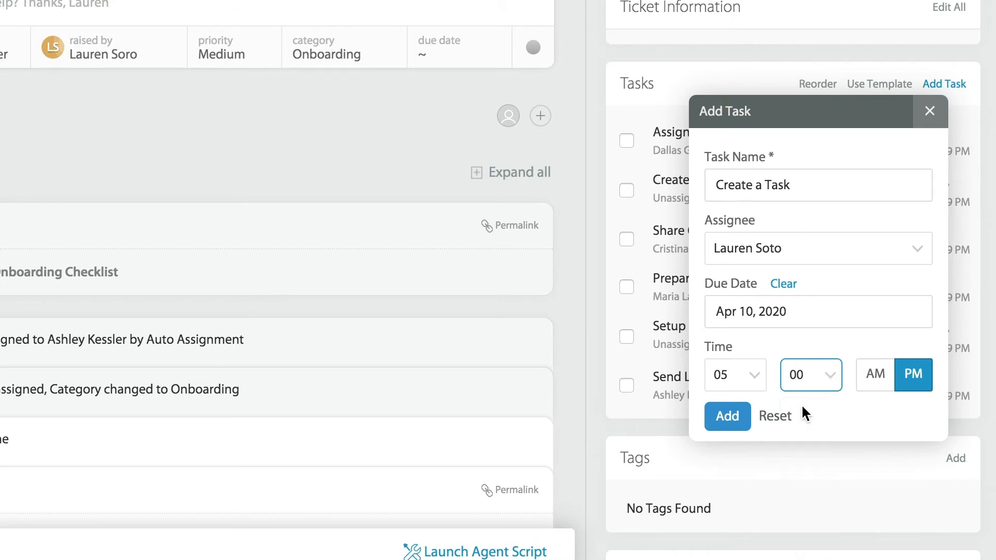
{"action": "left_click", "coordinate": [726, 415]}
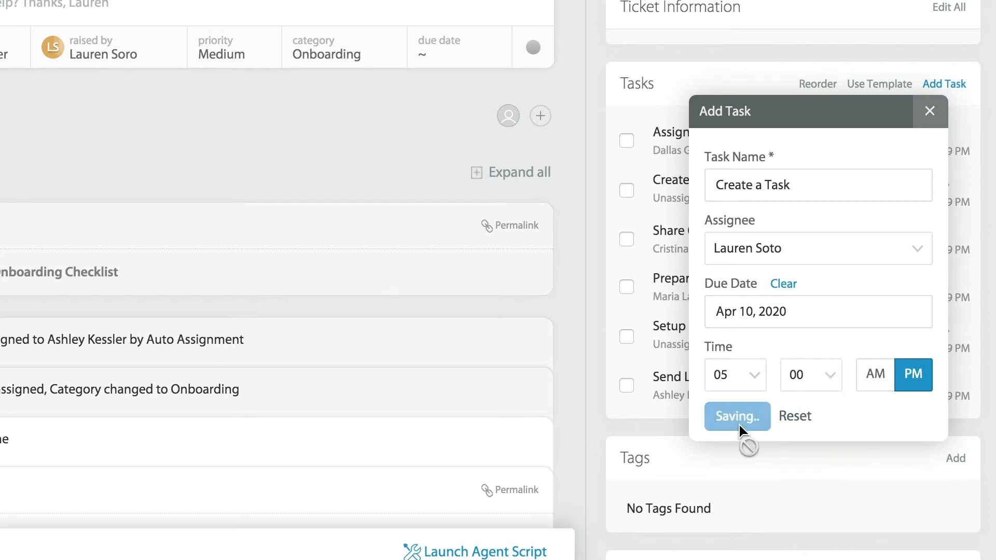
{"action": "left_click", "coordinate": [736, 416]}
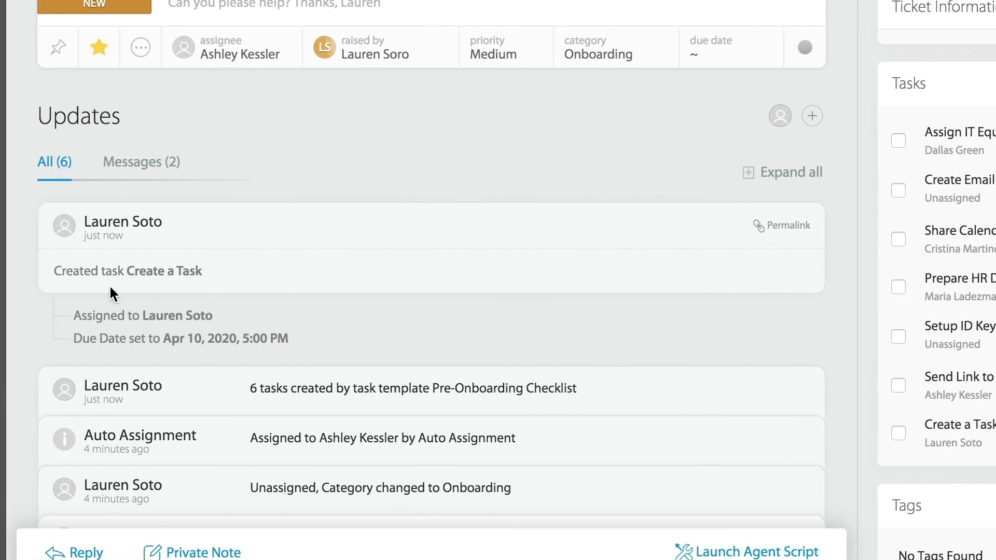
{"action": "mouse_move", "coordinate": [149, 289]}
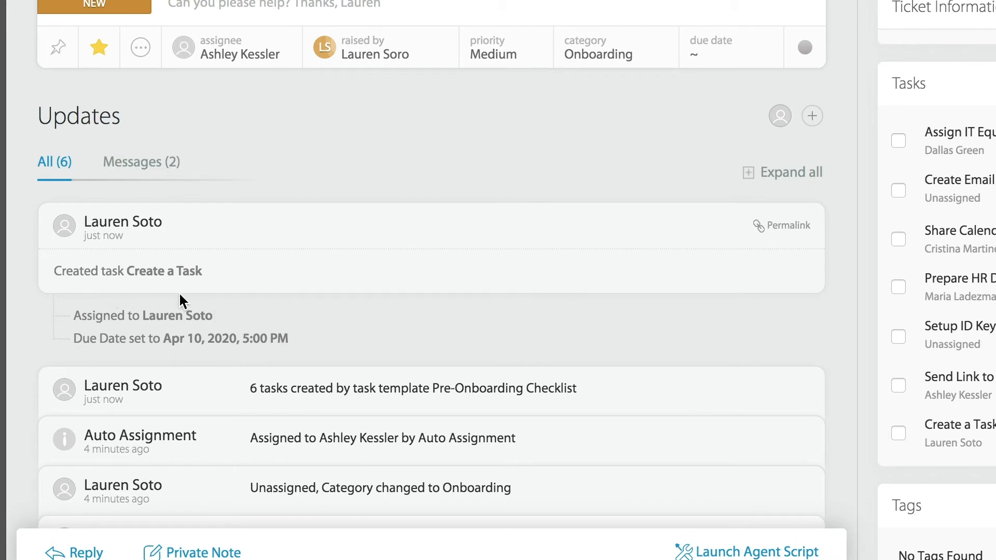
{"action": "mouse_move", "coordinate": [88, 297]}
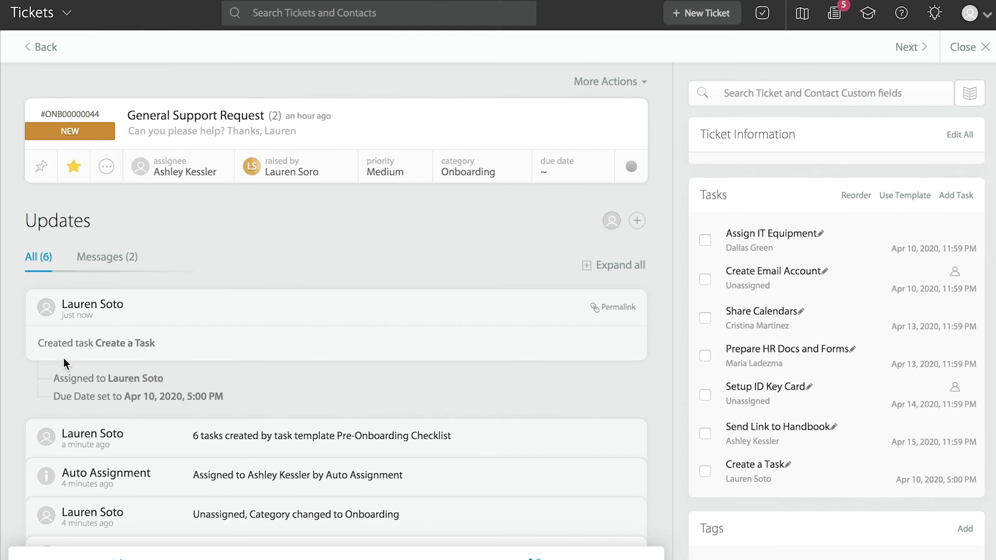
{"action": "mouse_move", "coordinate": [180, 192]}
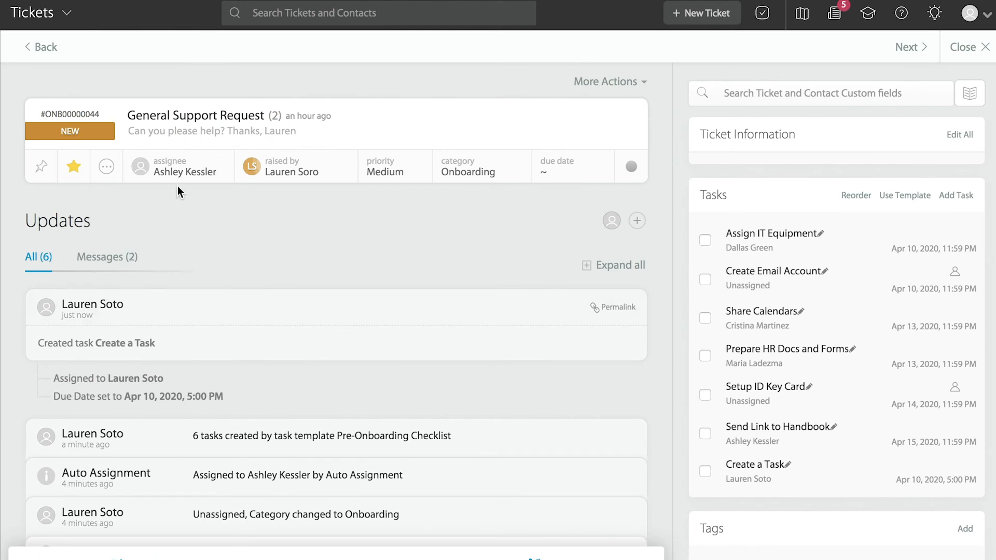
{"action": "mouse_move", "coordinate": [632, 249]}
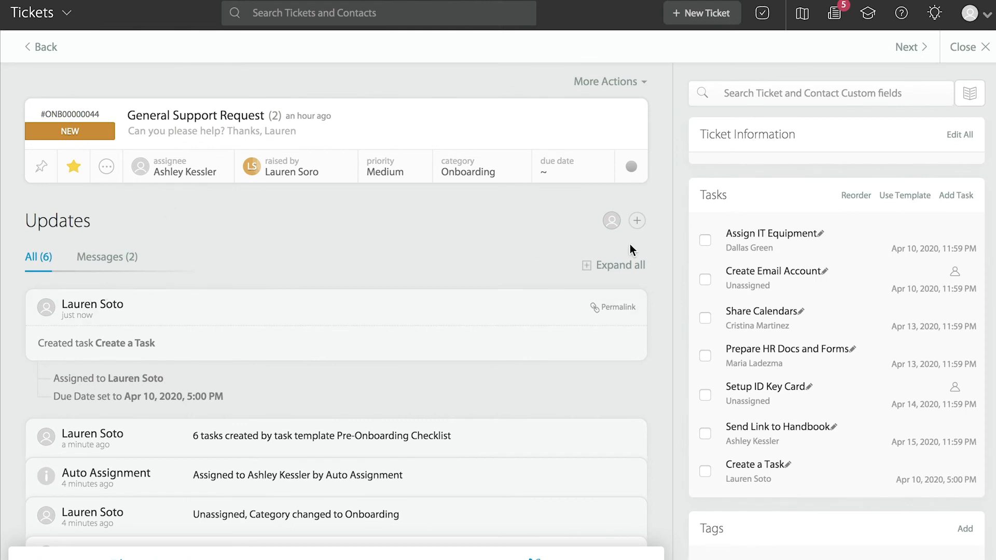
Step: Tick the Assign IT Equipment checkbox to mark that task complete
{"action": "left_click", "coordinate": [705, 240]}
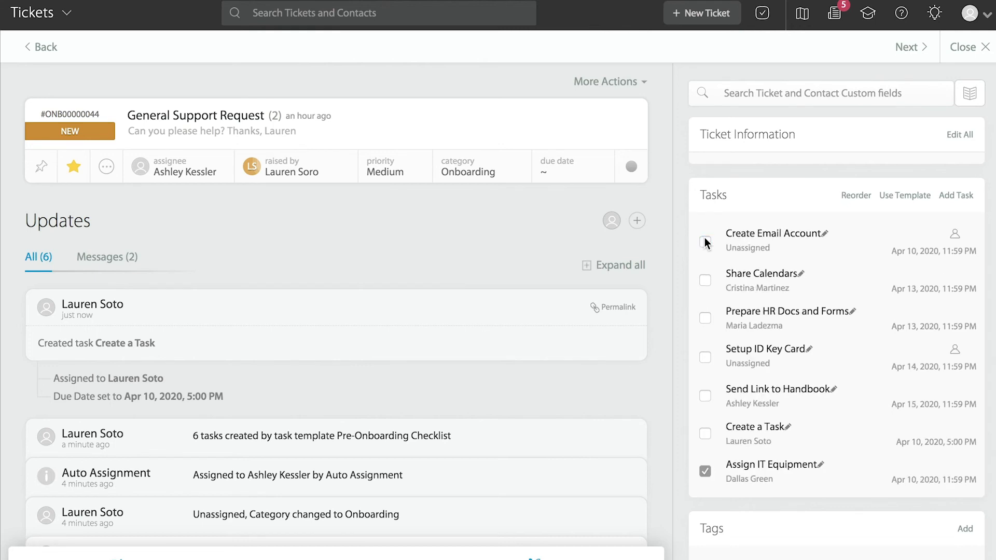
{"action": "left_click", "coordinate": [705, 241]}
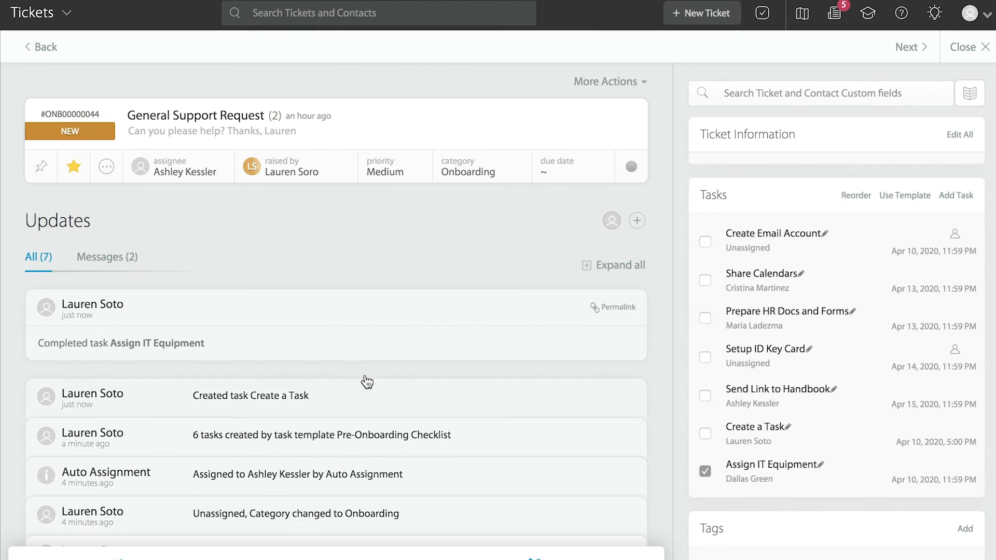